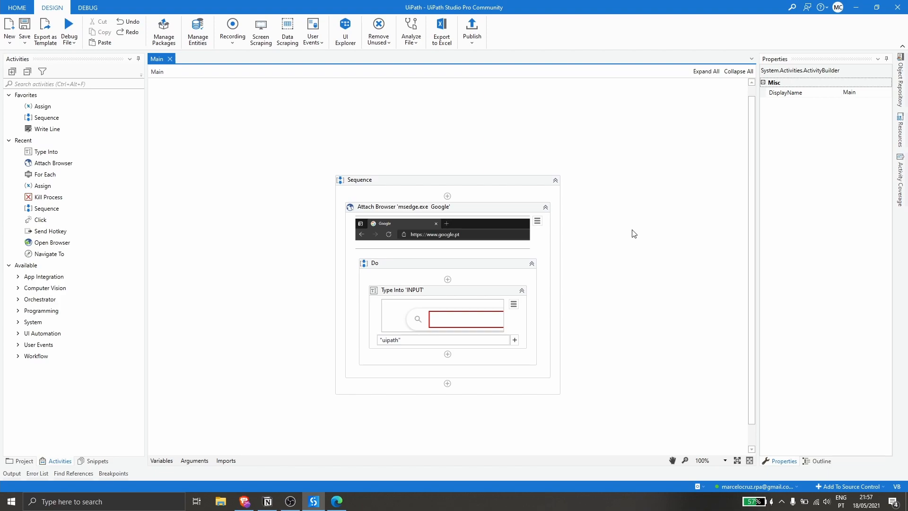
pyautogui.moveTo(582, 204)
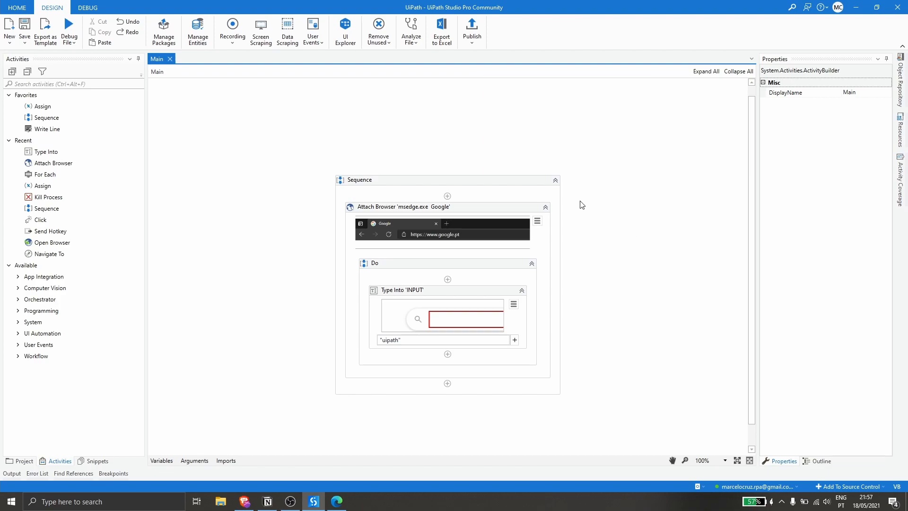
pyautogui.moveTo(214, 377)
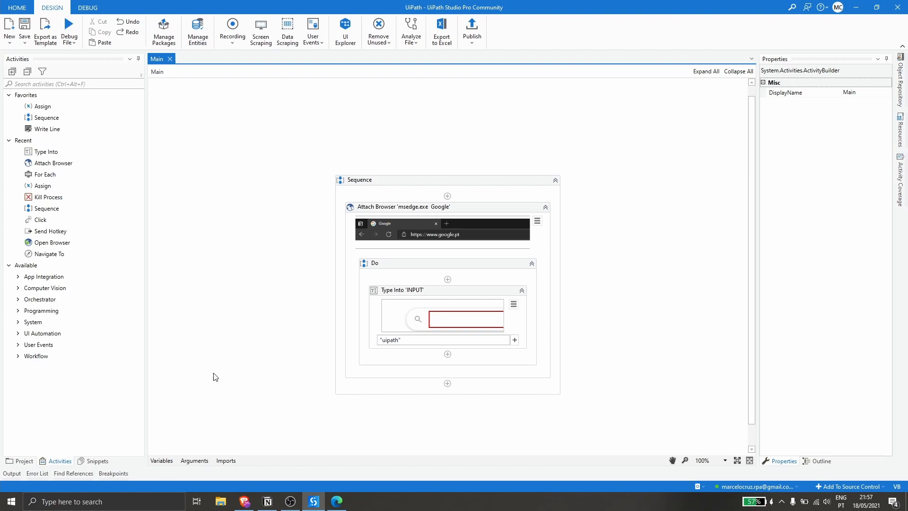
# - Bring Edge's Google page forward from the taskbar, see 'uipath' in the search box, and return to Studio
pyautogui.click(337, 502)
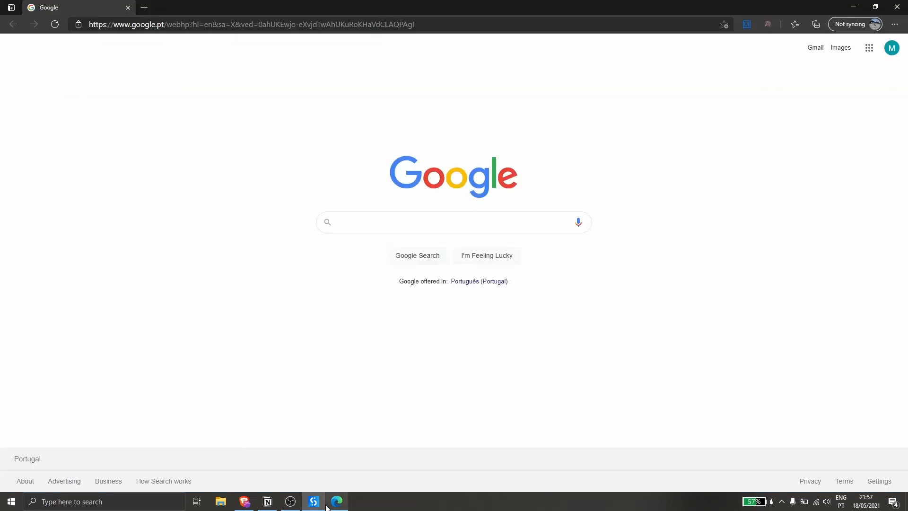
pyautogui.moveTo(338, 502)
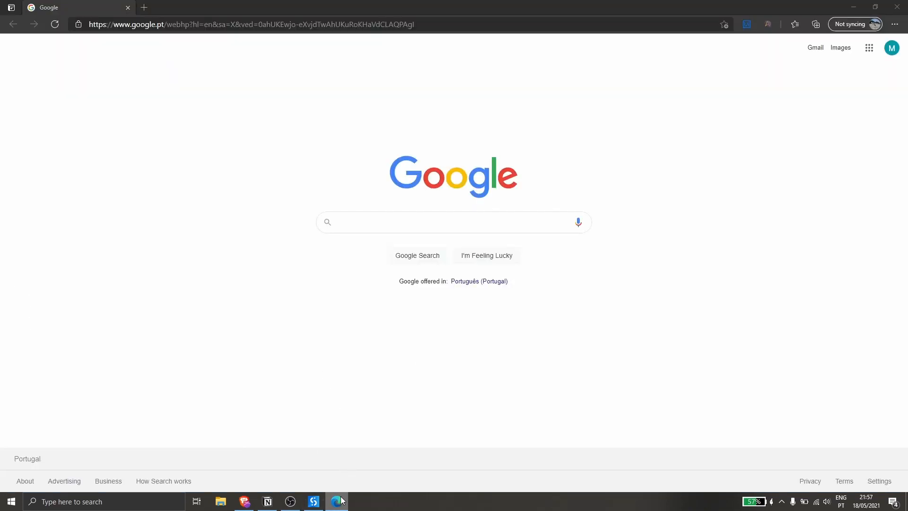
pyautogui.click(314, 502)
pyautogui.write('uipath')
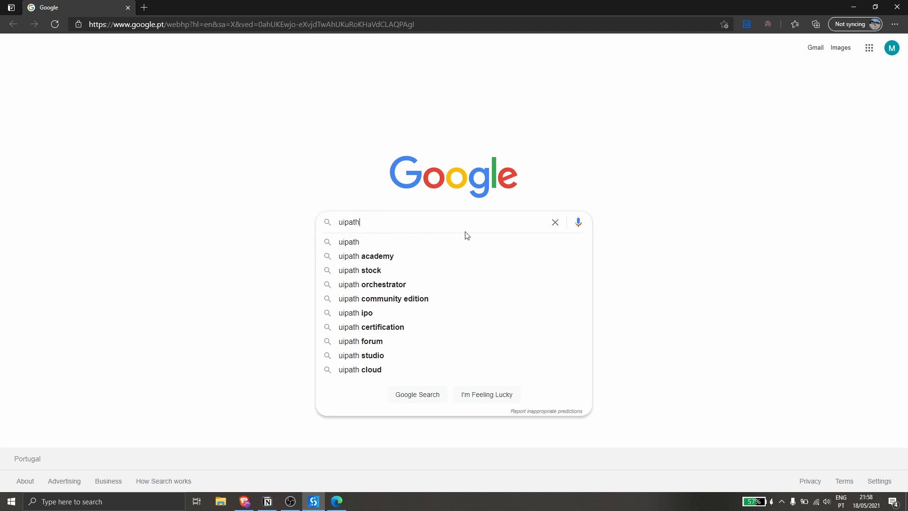
pyautogui.moveTo(469, 228)
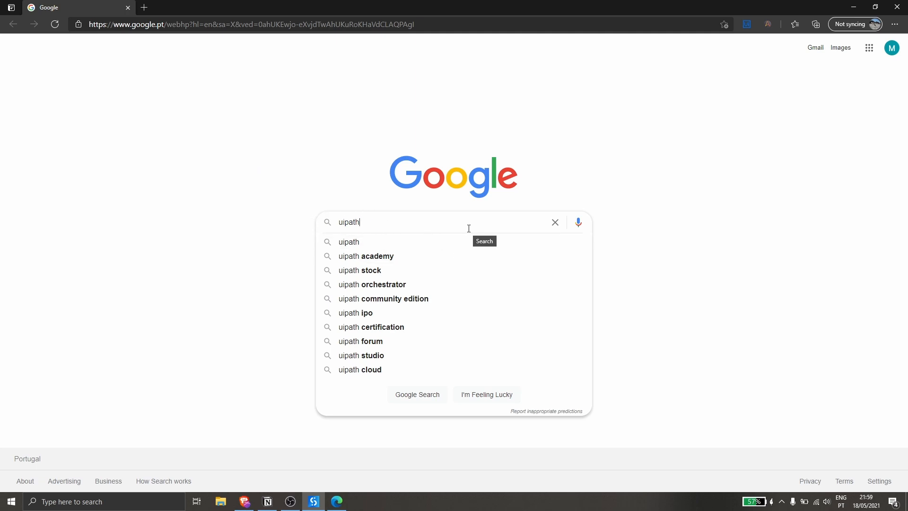
pyautogui.moveTo(275, 314)
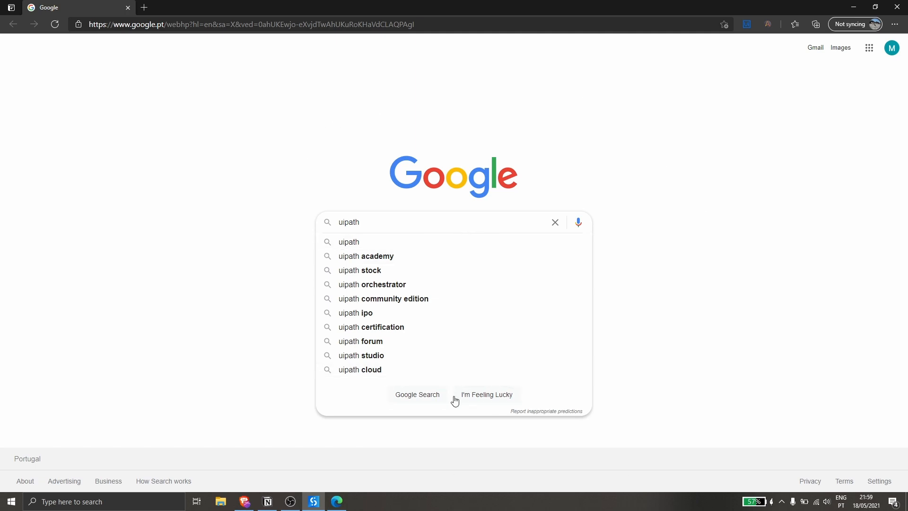
pyautogui.click(314, 501)
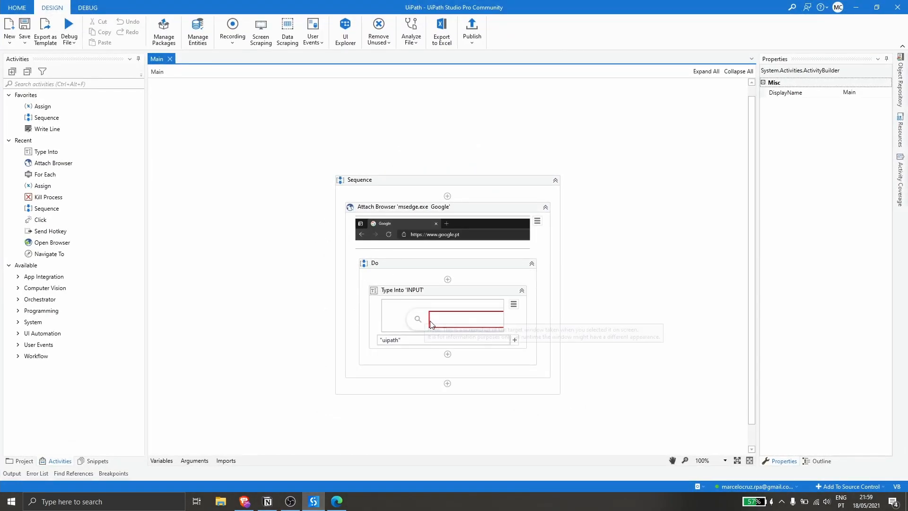
# - Select the Type Into activity and browse its Special Keys list toward enter
pyautogui.click(403, 289)
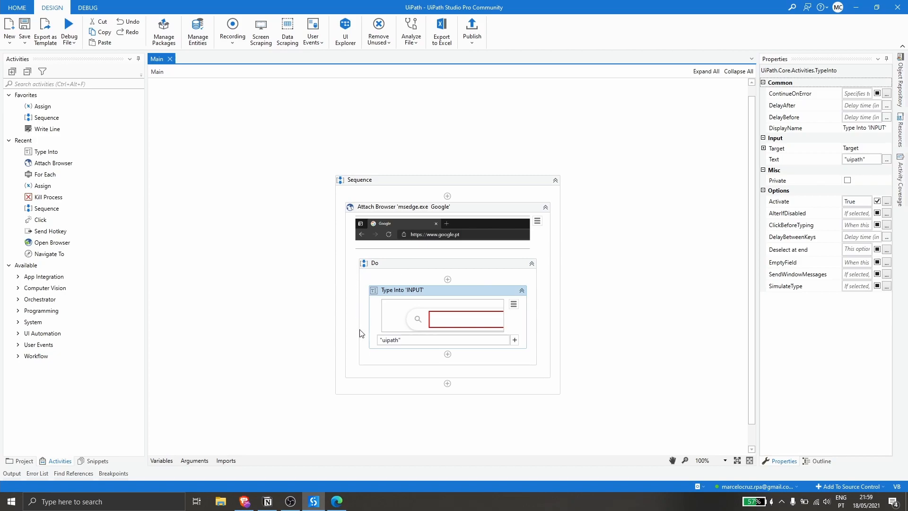
pyautogui.moveTo(487, 355)
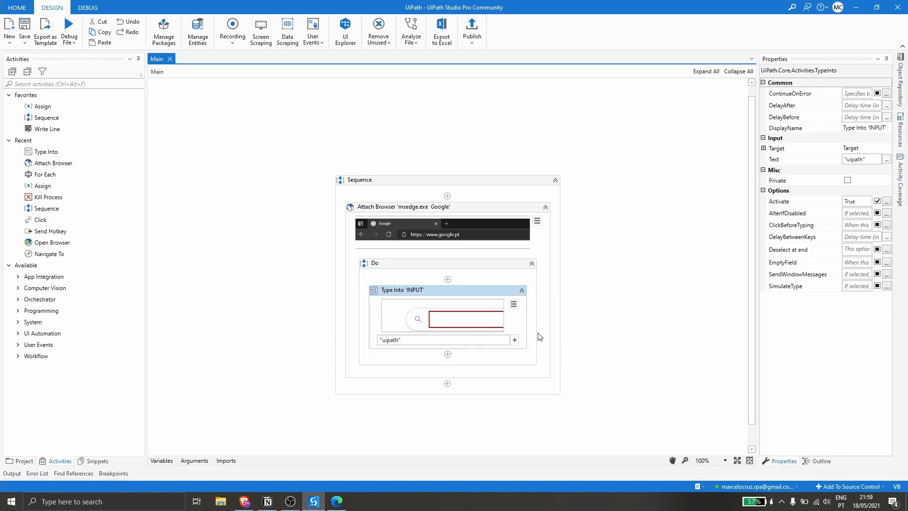
pyautogui.moveTo(515, 340)
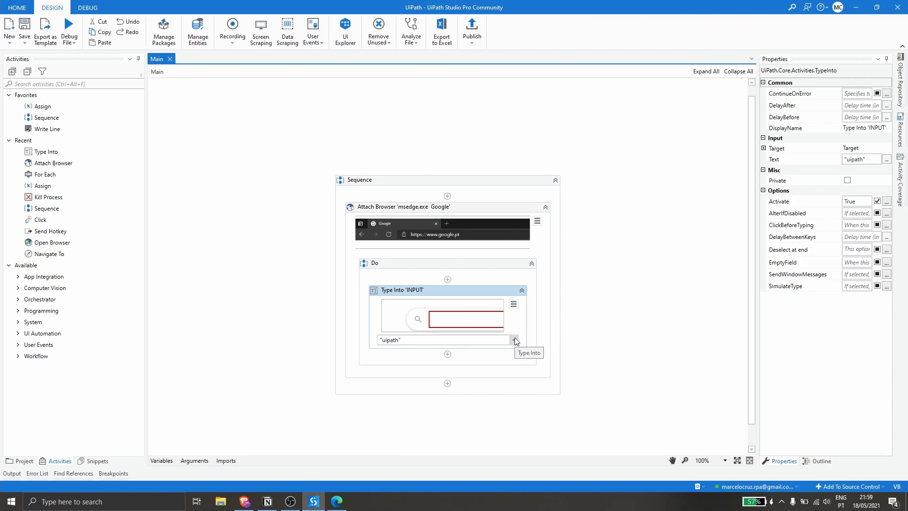
pyautogui.click(515, 340)
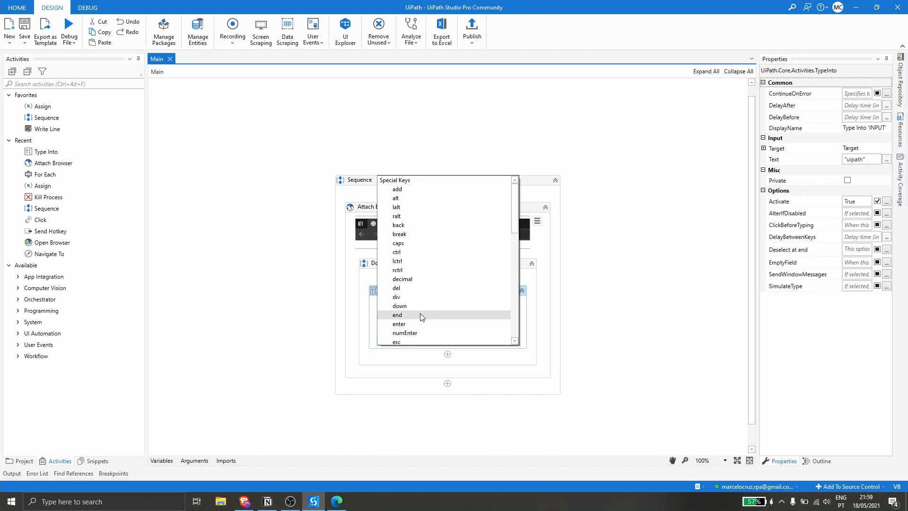
pyautogui.moveTo(400, 324)
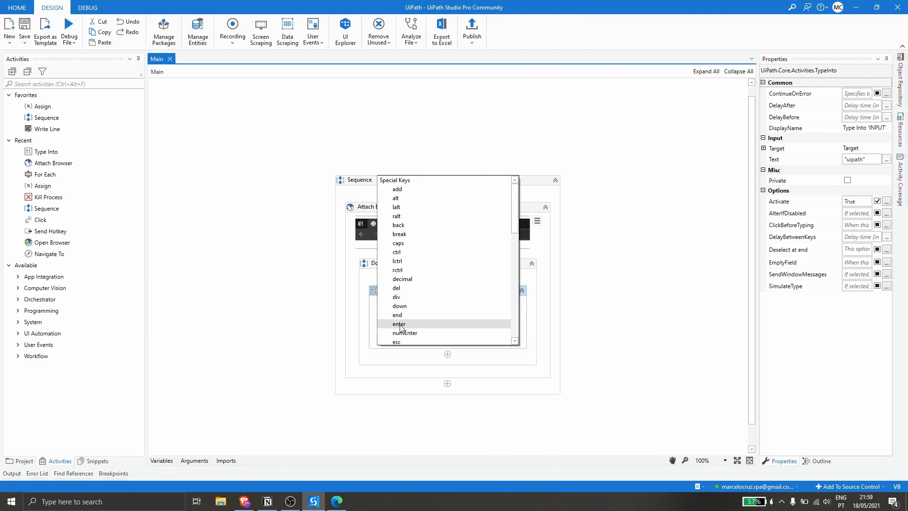
pyautogui.click(399, 323)
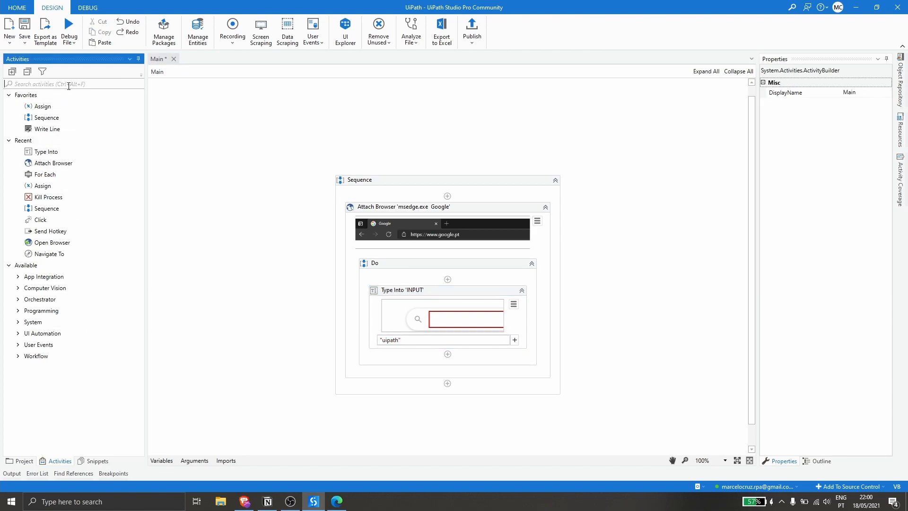
# - Add a Send Hotkey activity below Type Into and set its Key to enter
pyautogui.write('send hotke')
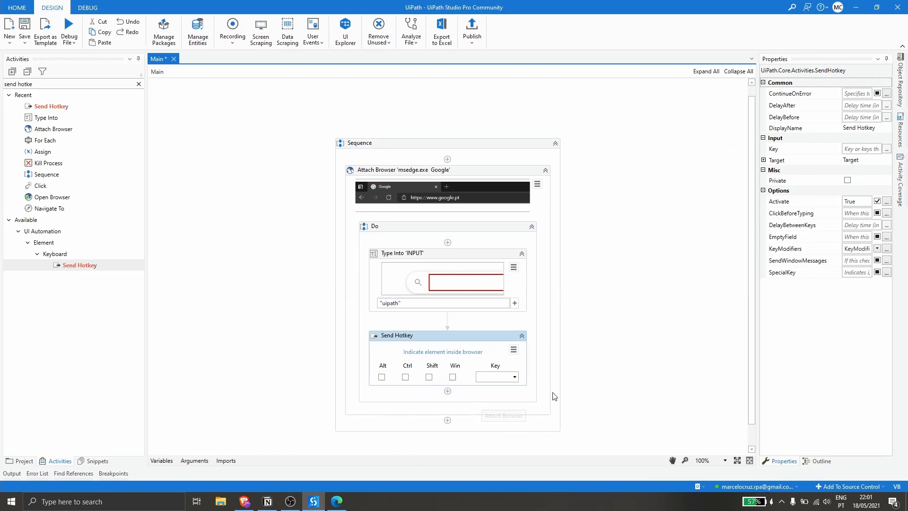
pyautogui.click(512, 377)
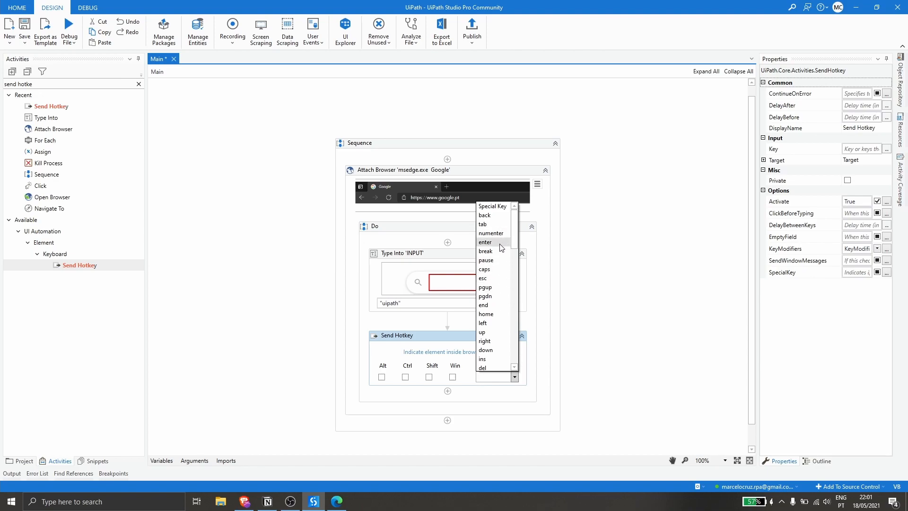
pyautogui.click(486, 242)
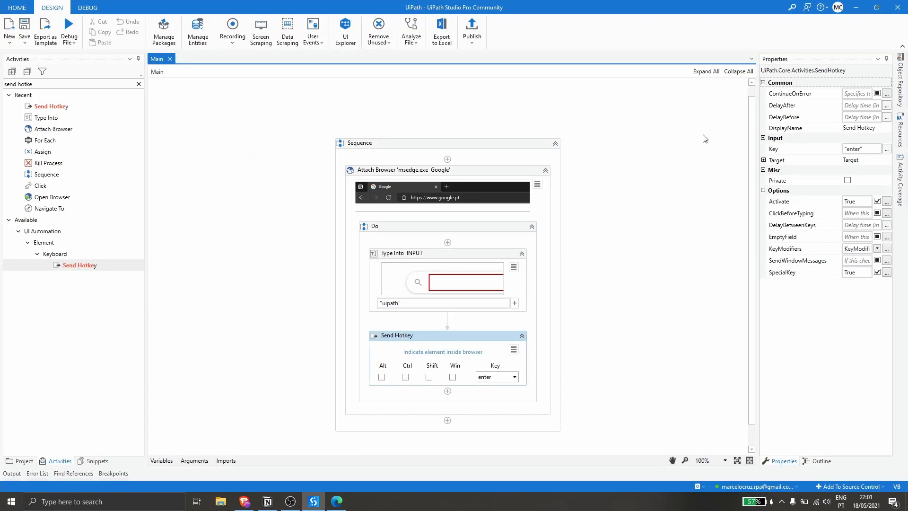
pyautogui.click(227, 461)
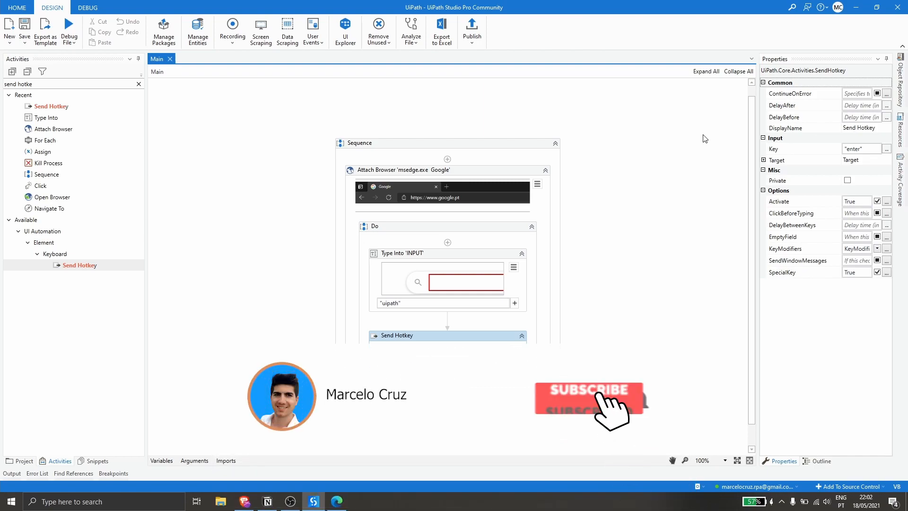
pyautogui.click(588, 398)
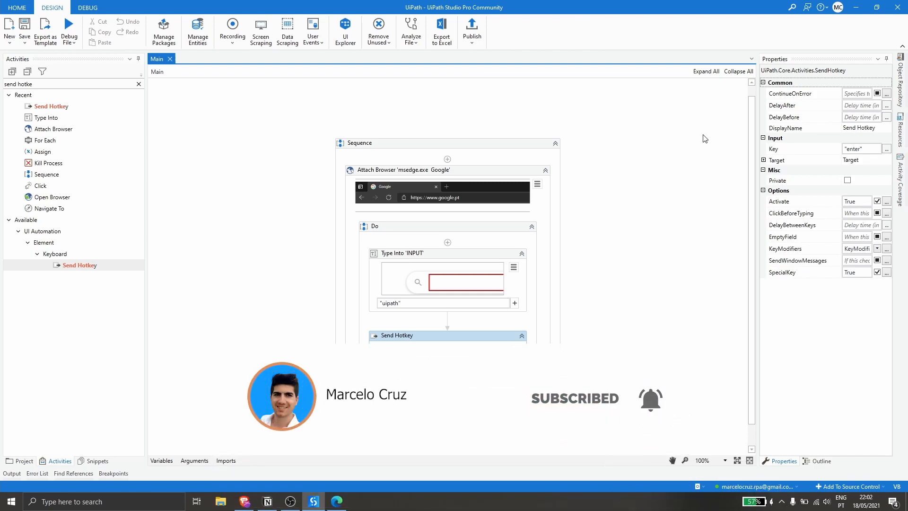
pyautogui.click(520, 335)
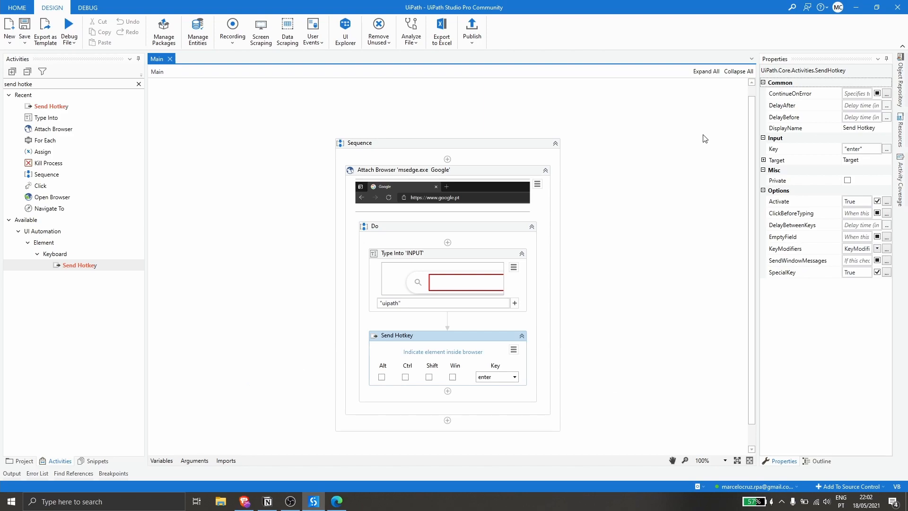